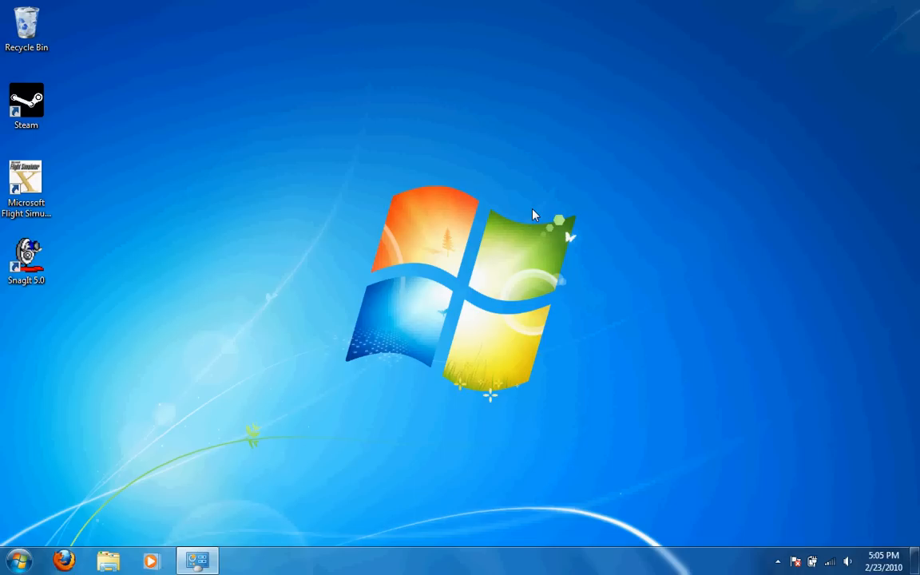
Show all Control Panel items and scroll down to locate the System entry
{"action": "left_click", "coordinate": [198, 559]}
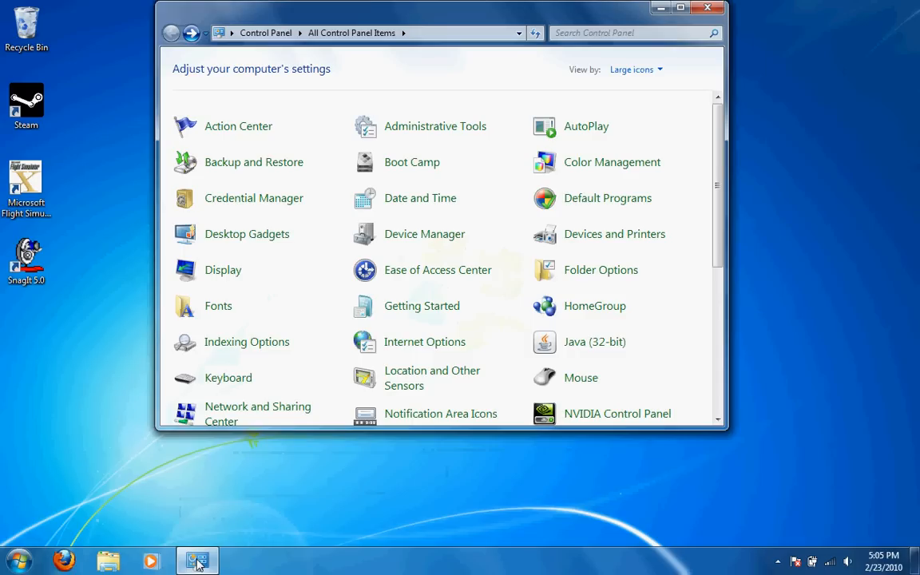
{"action": "scroll", "scroll_direction": "down", "scroll_amount": 3}
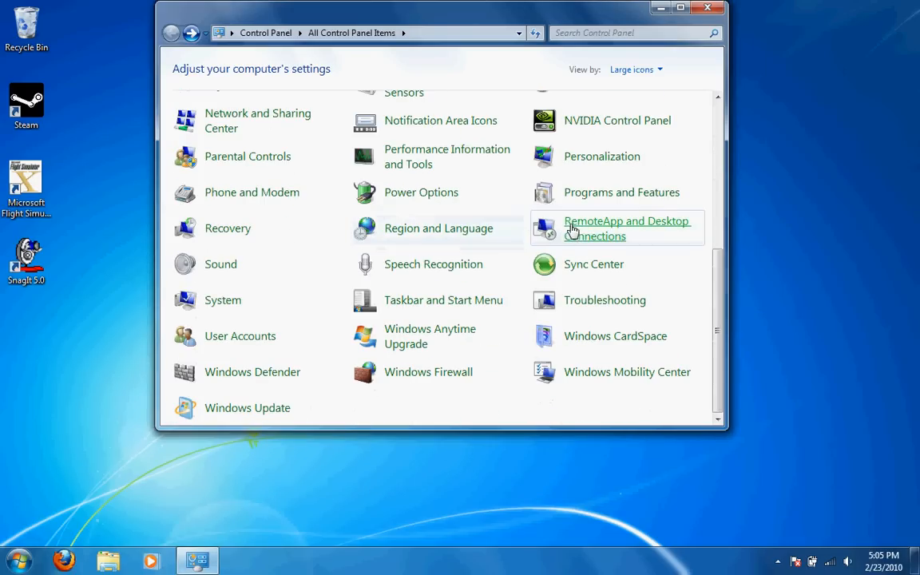
{"action": "mouse_move", "coordinate": [223, 300]}
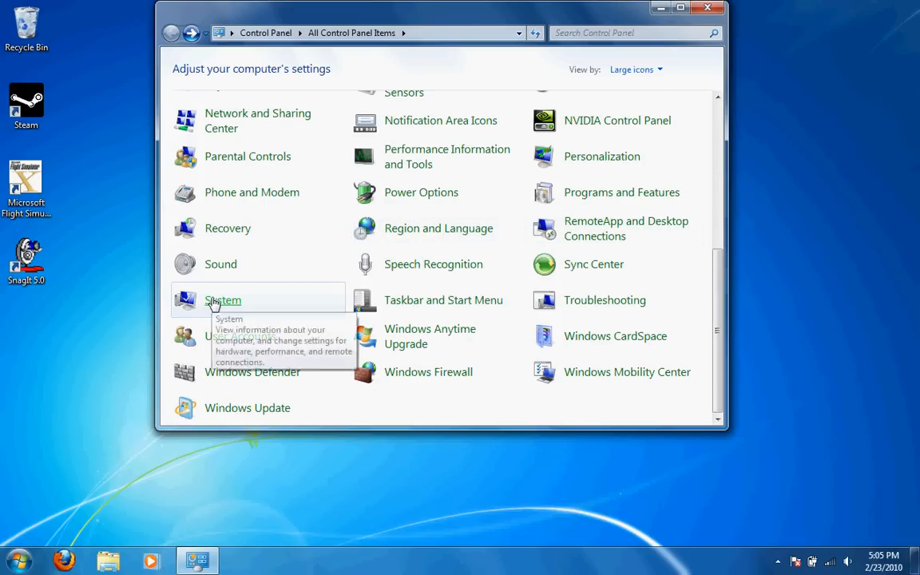
Display the System page with Windows edition, processor, memory and system type
{"action": "left_click", "coordinate": [223, 300]}
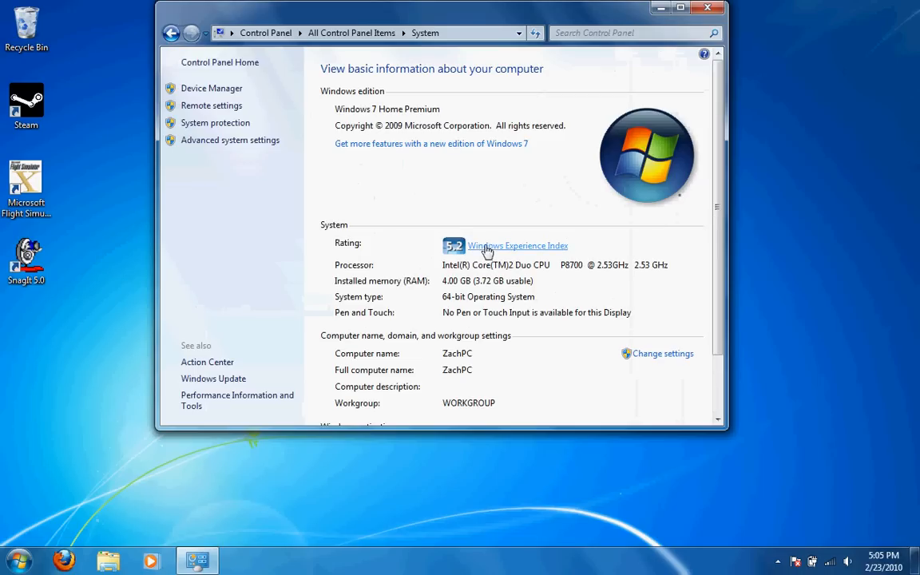
{"action": "mouse_move", "coordinate": [447, 274]}
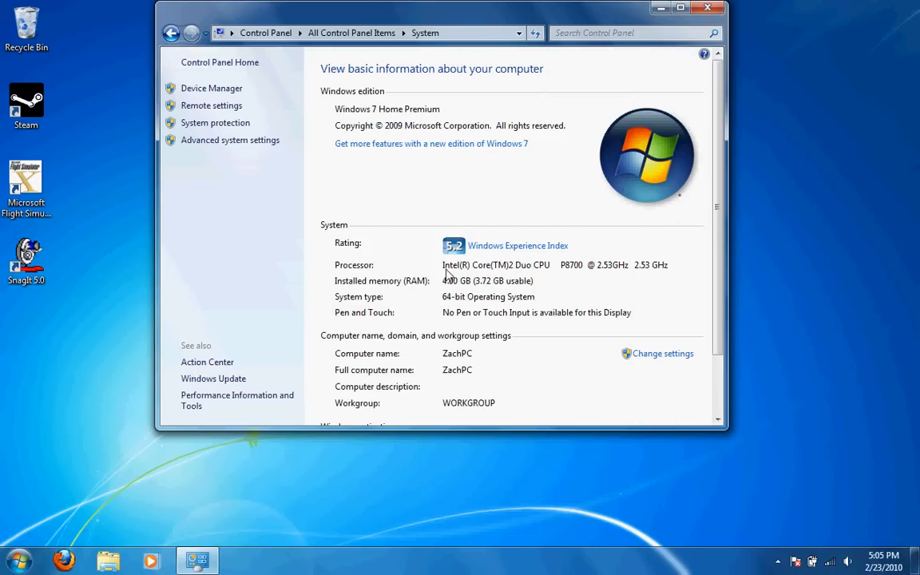
{"action": "mouse_move", "coordinate": [480, 306]}
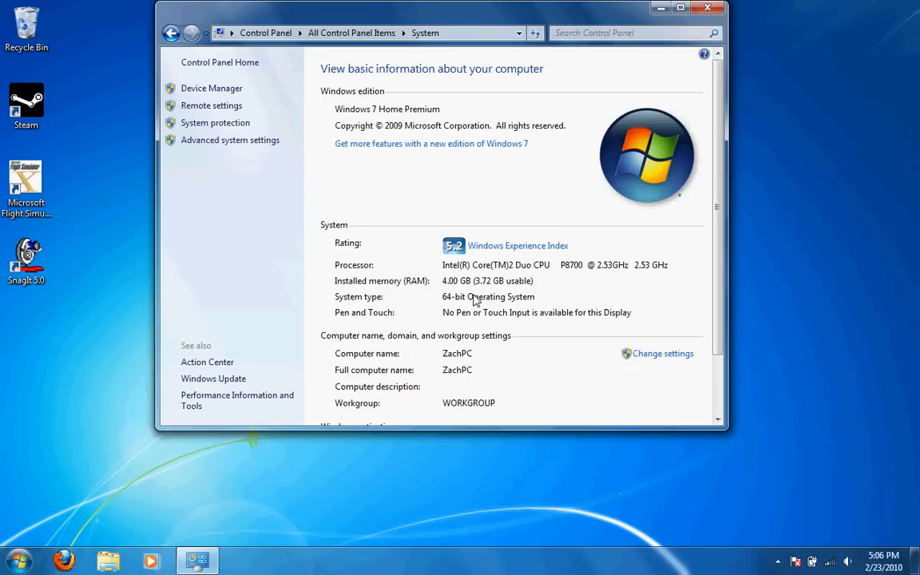
{"action": "mouse_move", "coordinate": [578, 268]}
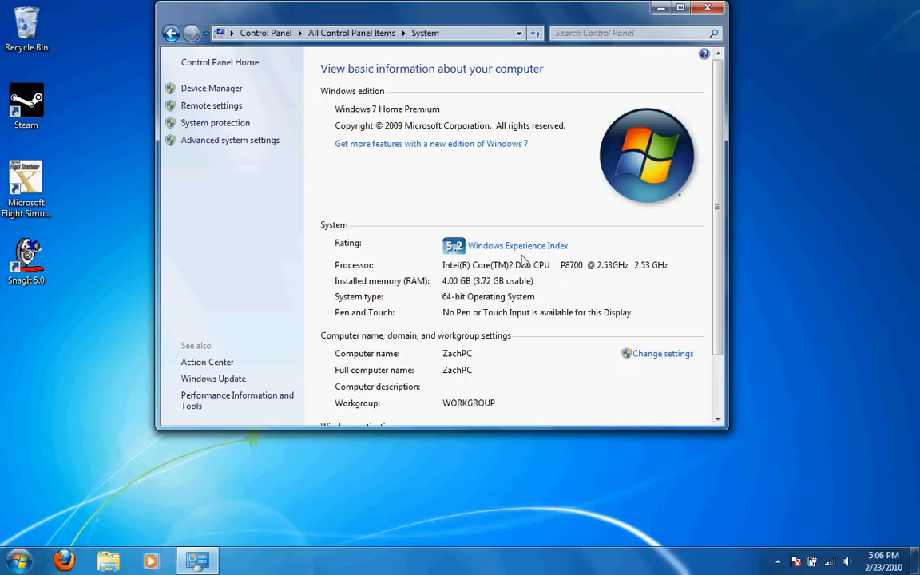
{"action": "mouse_move", "coordinate": [514, 259]}
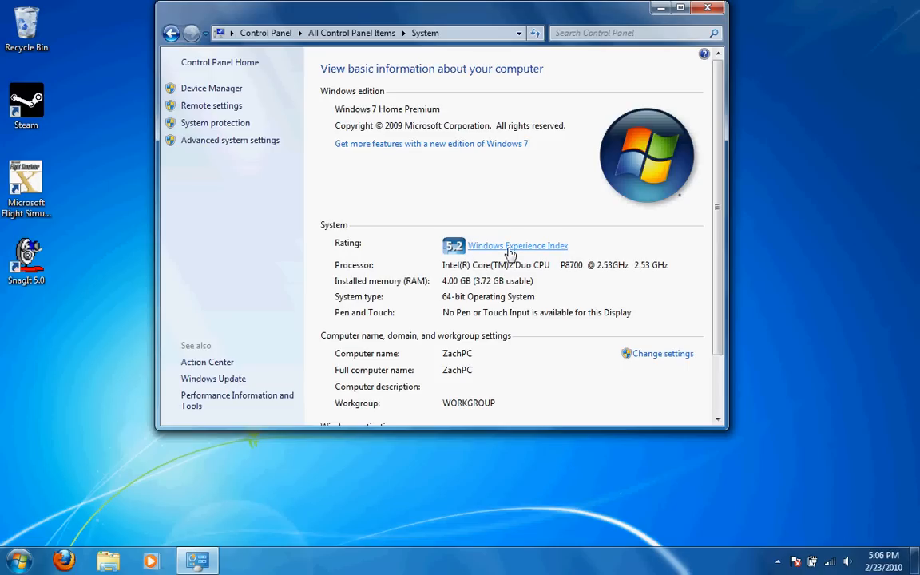
{"action": "left_click", "coordinate": [517, 246]}
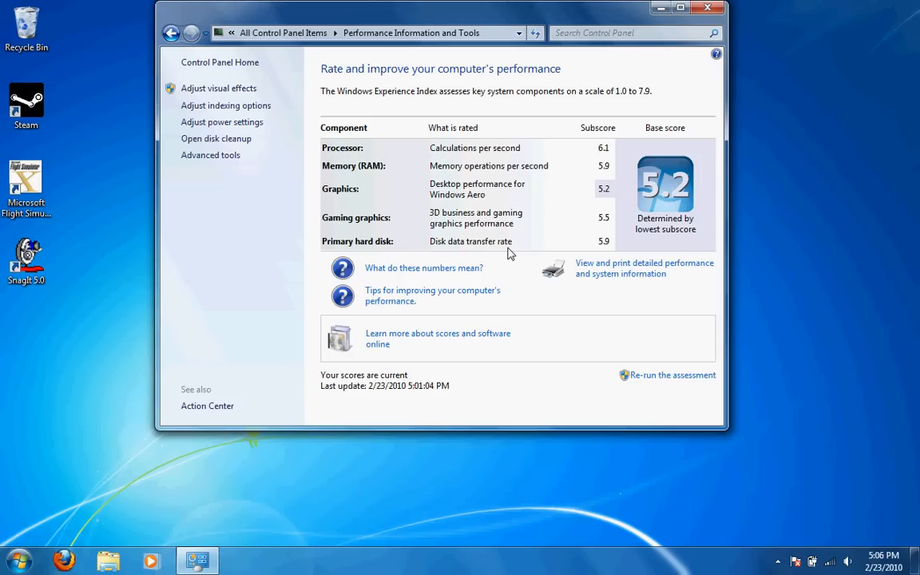
{"action": "mouse_move", "coordinate": [589, 182]}
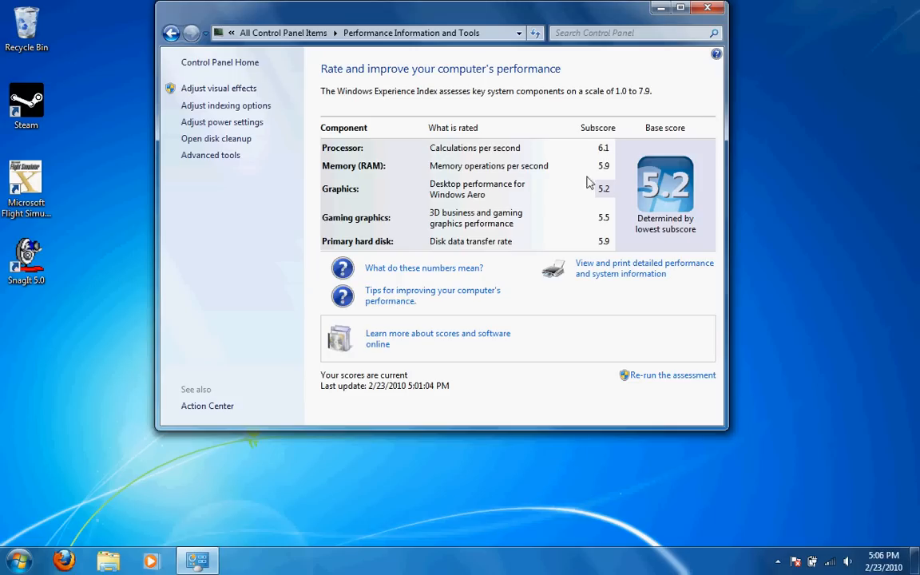
{"action": "mouse_move", "coordinate": [685, 209]}
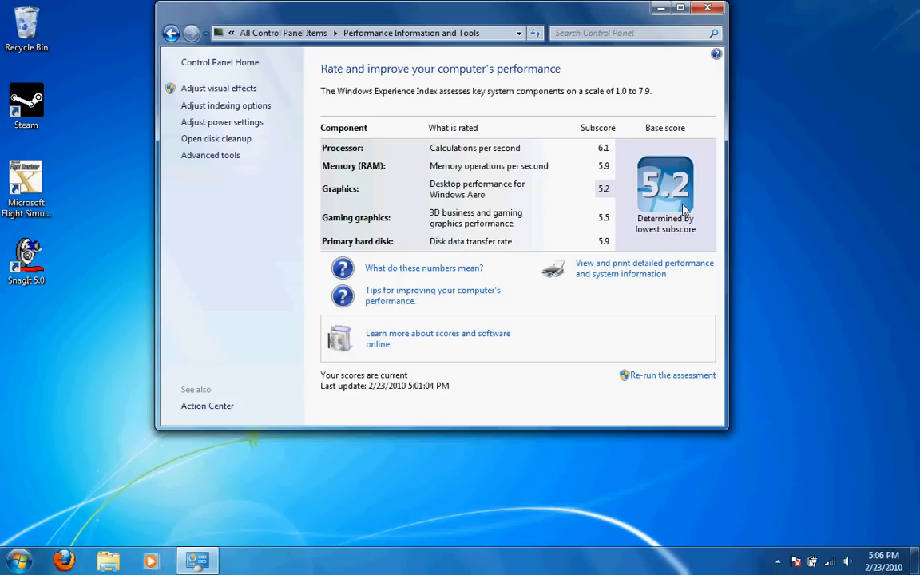
{"action": "mouse_move", "coordinate": [615, 198]}
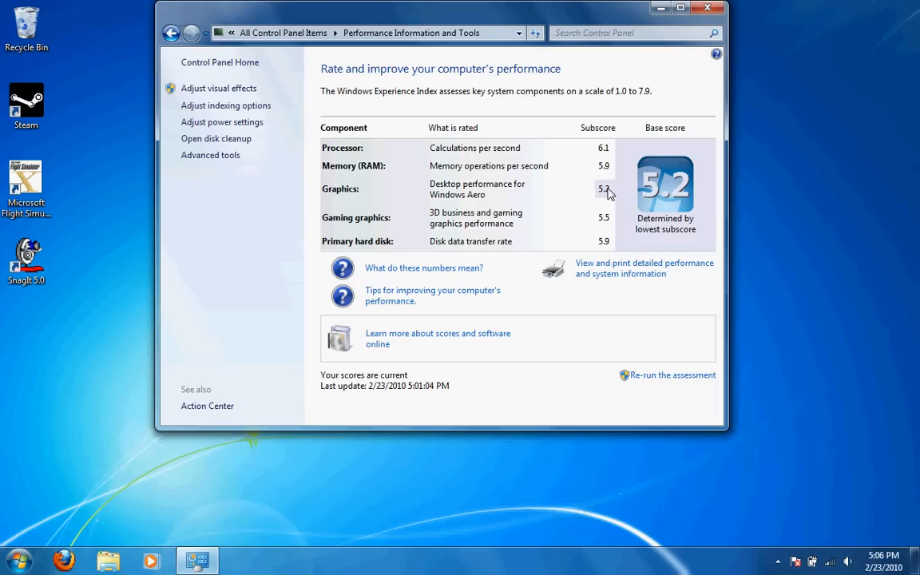
{"action": "mouse_move", "coordinate": [629, 106]}
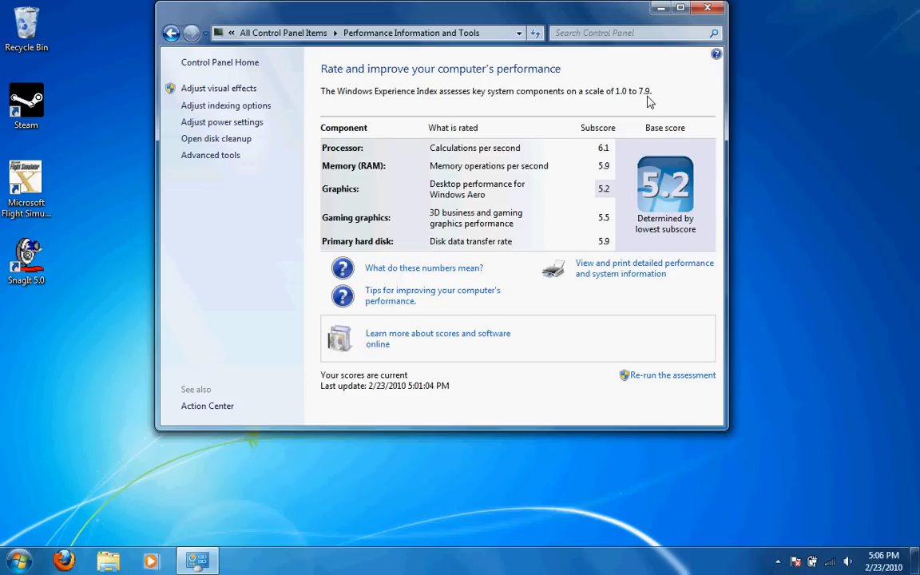
{"action": "mouse_move", "coordinate": [615, 163]}
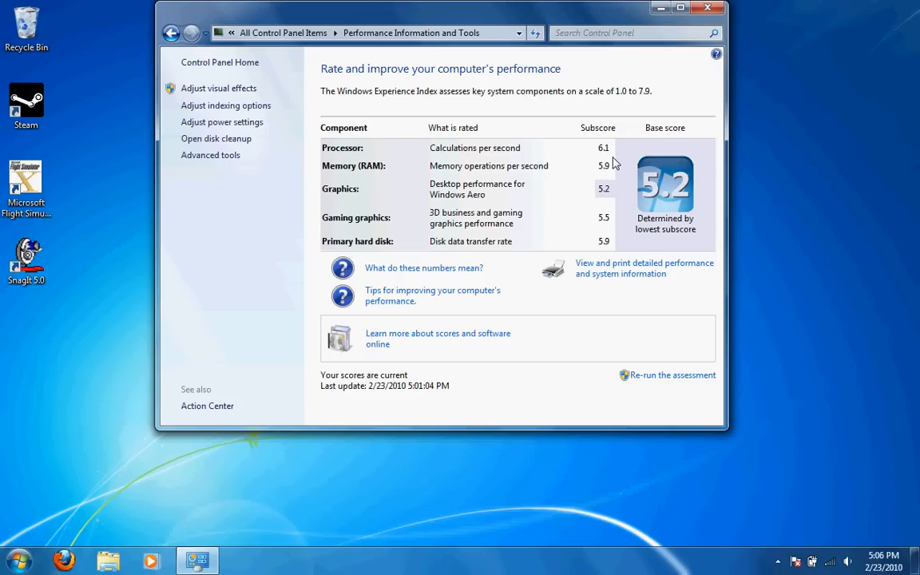
{"action": "mouse_move", "coordinate": [562, 195]}
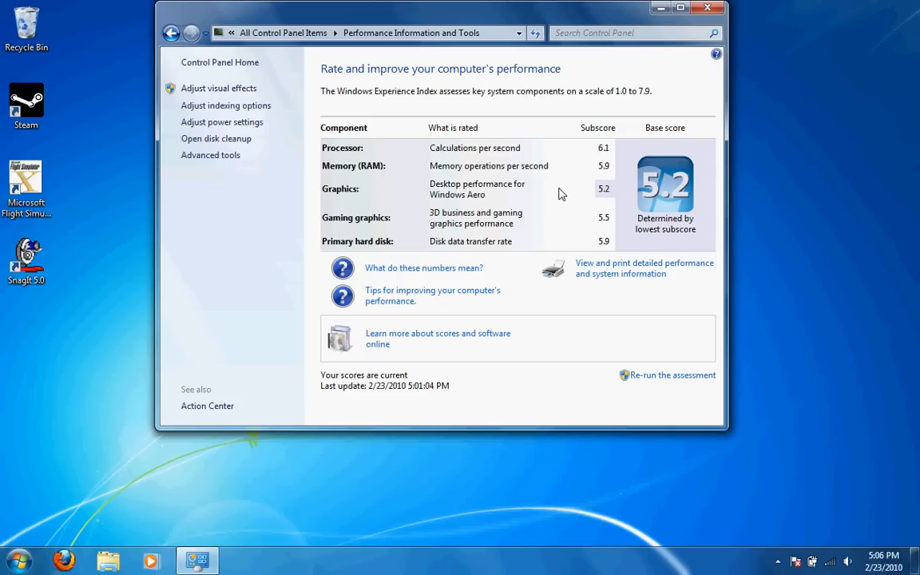
{"action": "mouse_move", "coordinate": [548, 197]}
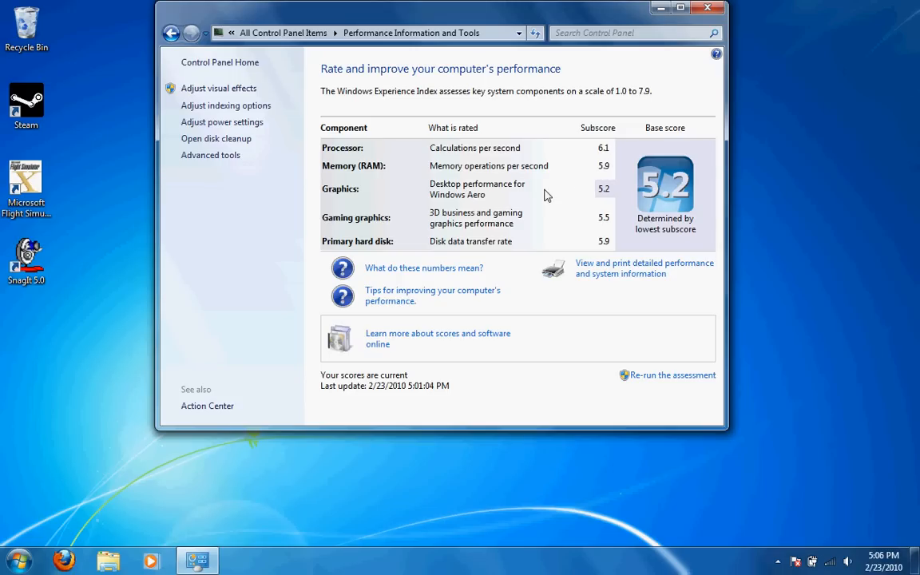
{"action": "mouse_move", "coordinate": [348, 160]}
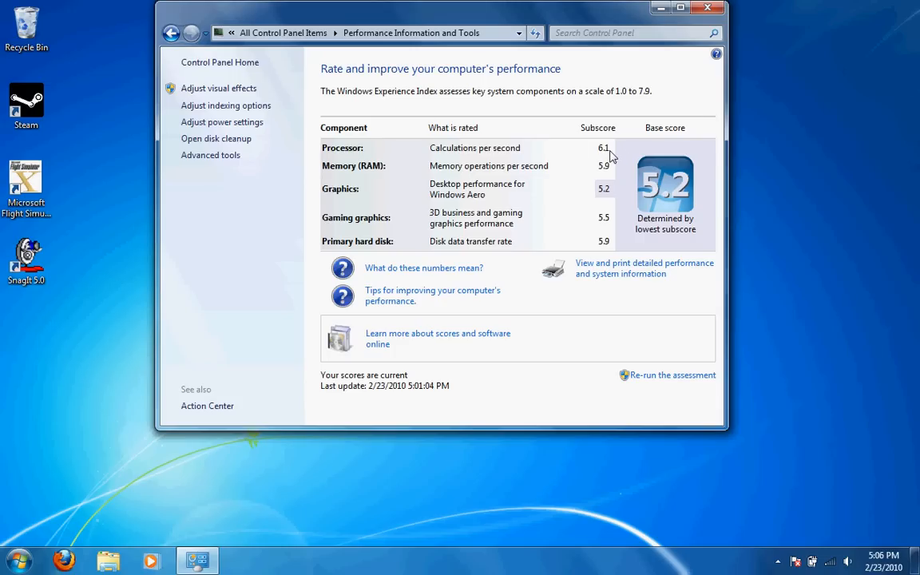
{"action": "mouse_move", "coordinate": [658, 93]}
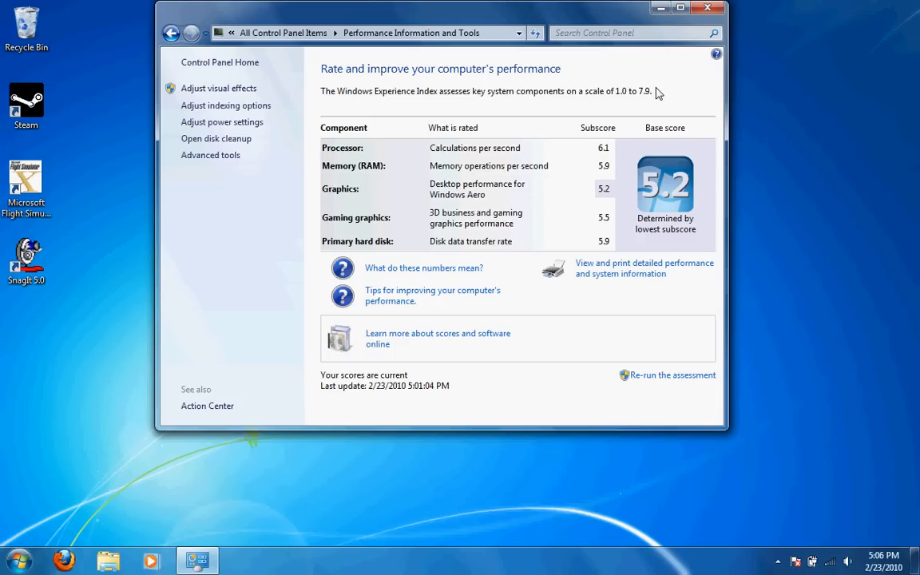
{"action": "mouse_move", "coordinate": [373, 171]}
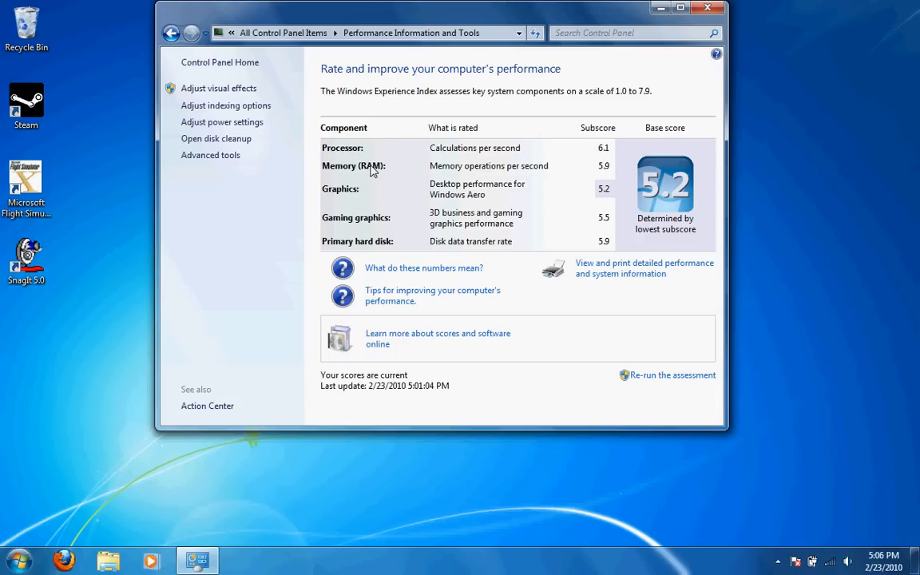
{"action": "mouse_move", "coordinate": [616, 179]}
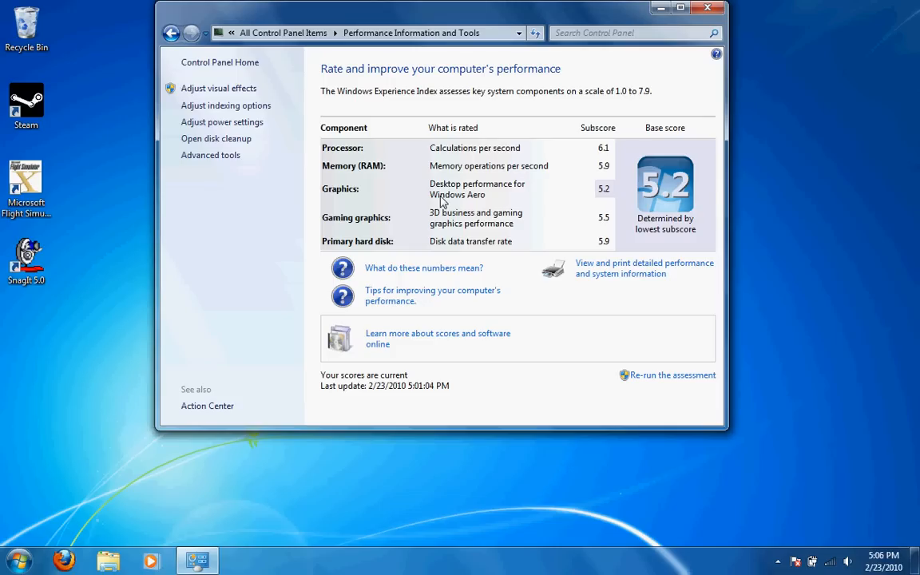
{"action": "mouse_move", "coordinate": [610, 198]}
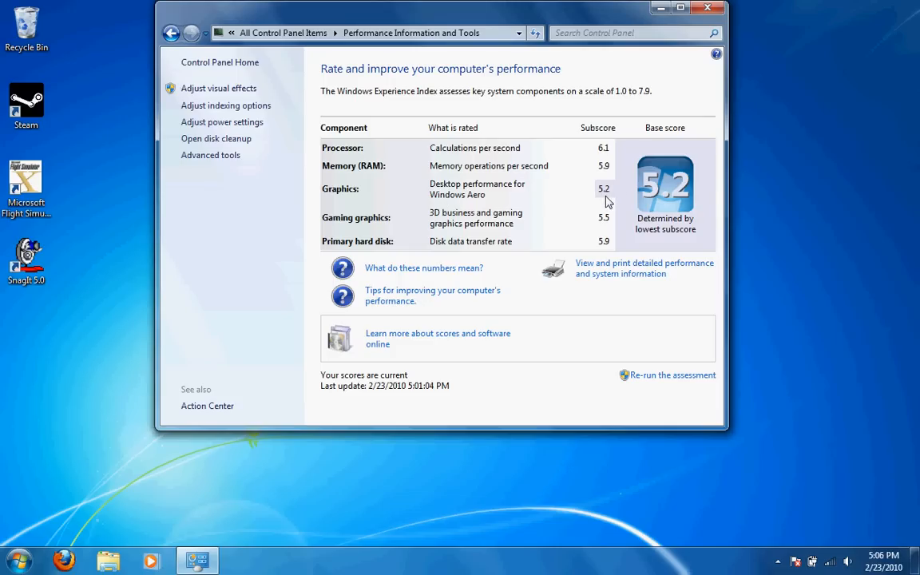
{"action": "mouse_move", "coordinate": [684, 206]}
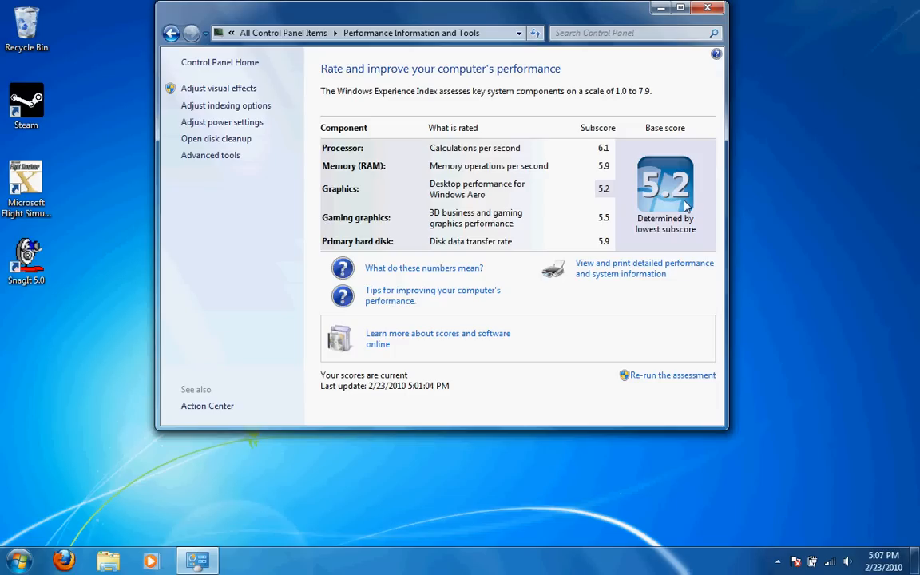
{"action": "mouse_move", "coordinate": [473, 227]}
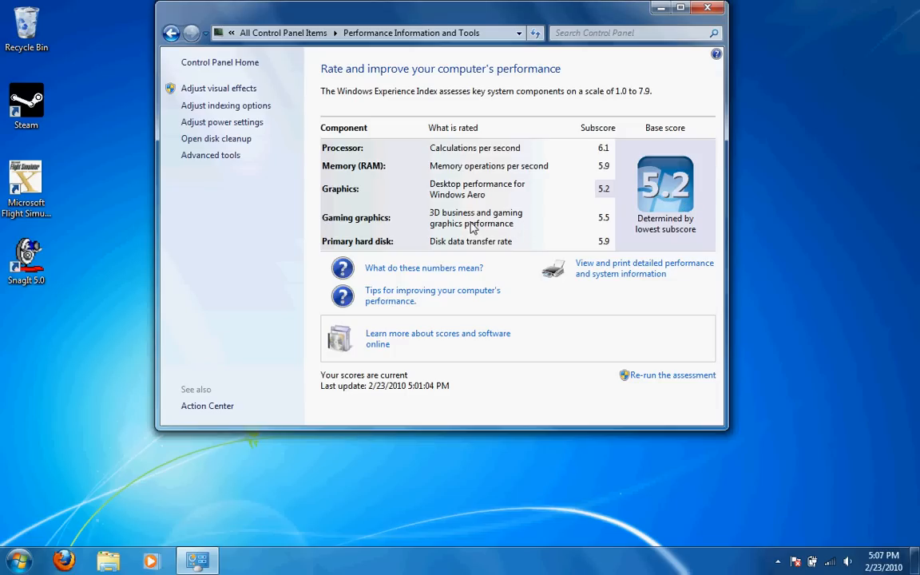
{"action": "mouse_move", "coordinate": [380, 222]}
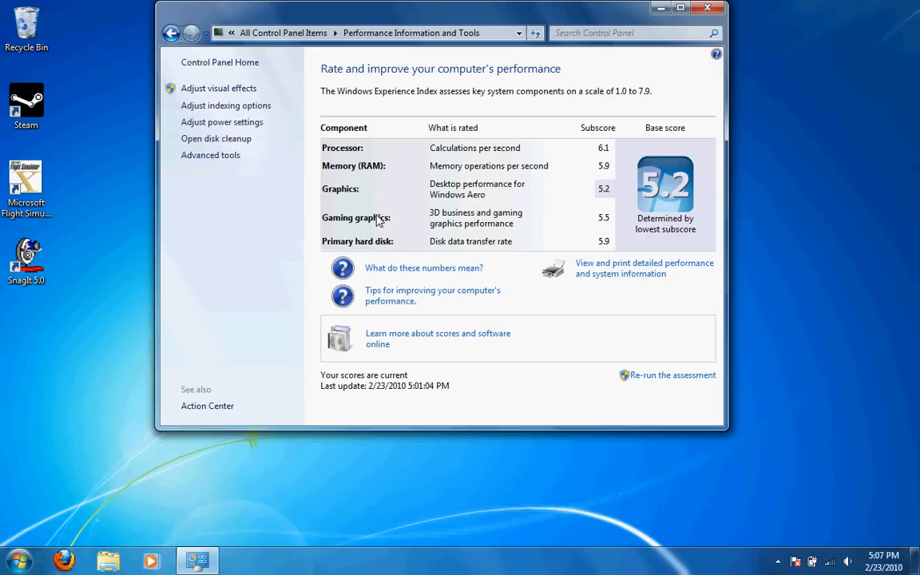
{"action": "mouse_move", "coordinate": [377, 220]}
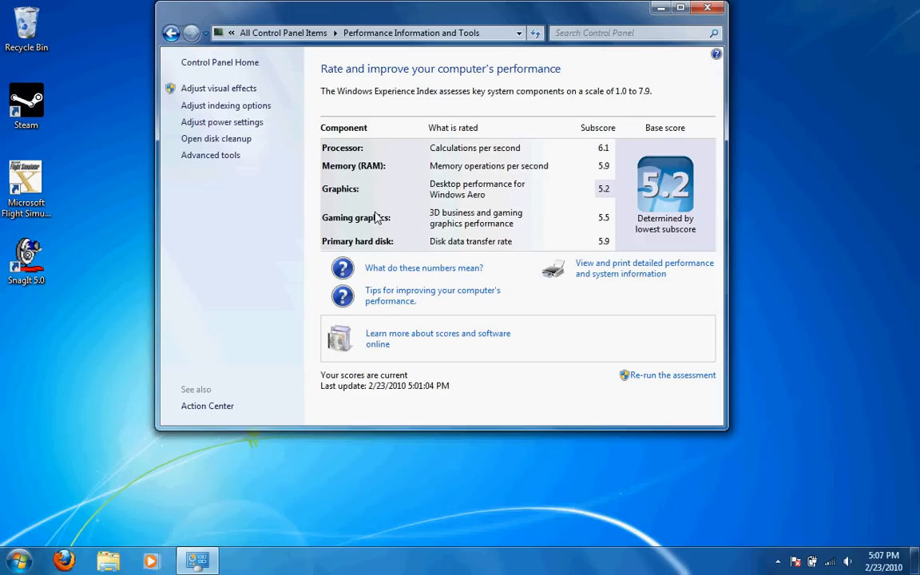
{"action": "mouse_move", "coordinate": [439, 222]}
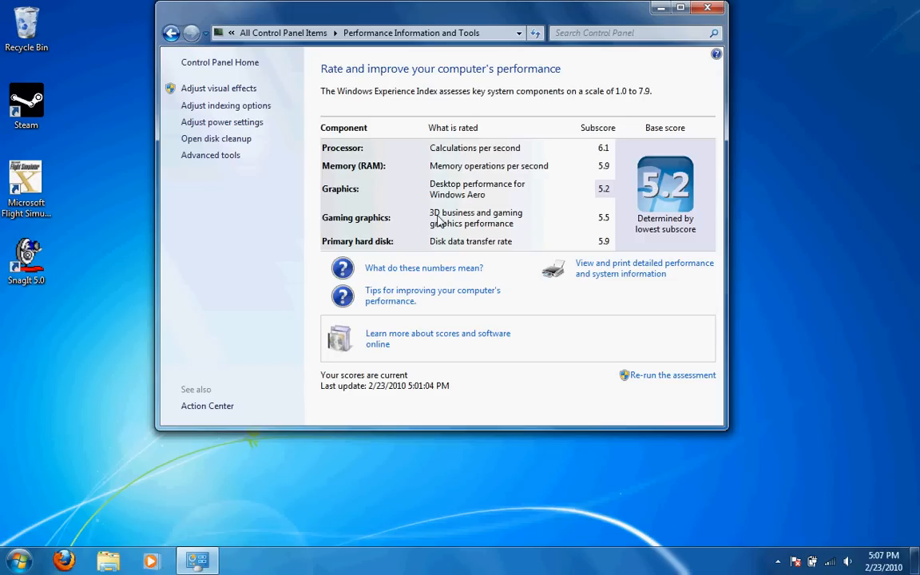
{"action": "mouse_move", "coordinate": [584, 221]}
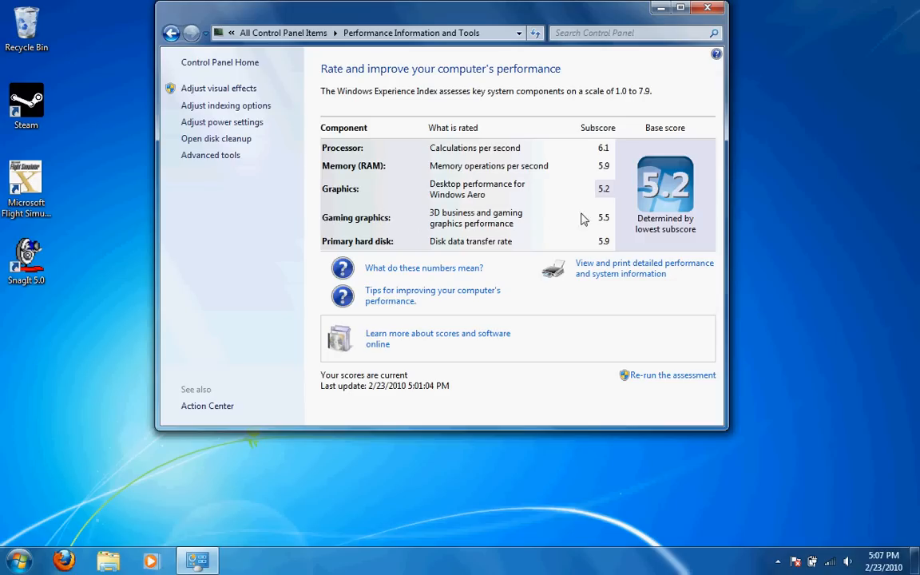
{"action": "mouse_move", "coordinate": [609, 227]}
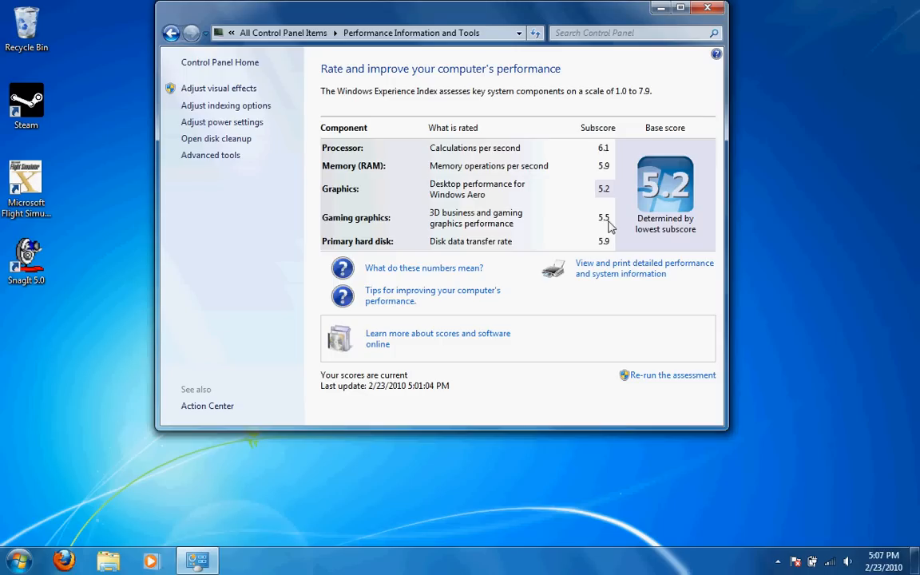
{"action": "mouse_move", "coordinate": [439, 249]}
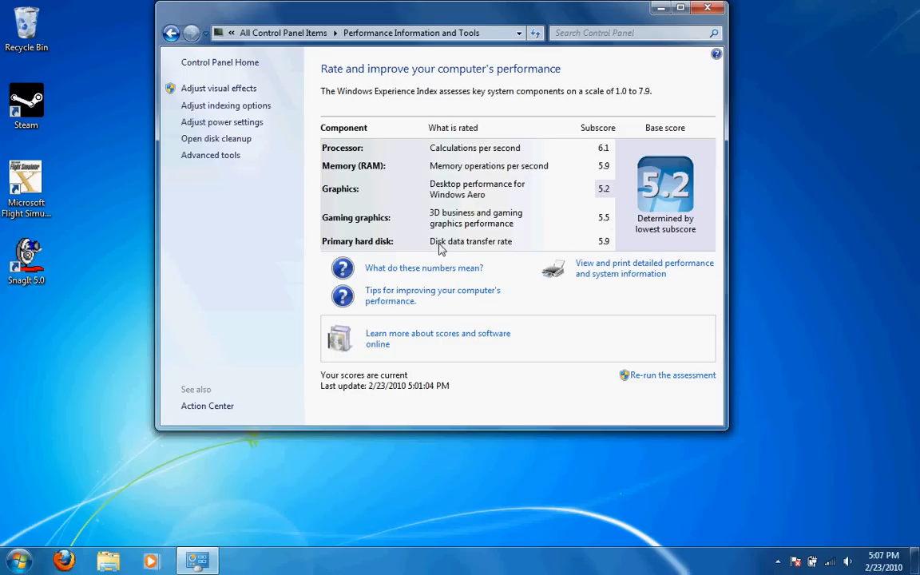
{"action": "mouse_move", "coordinate": [623, 246]}
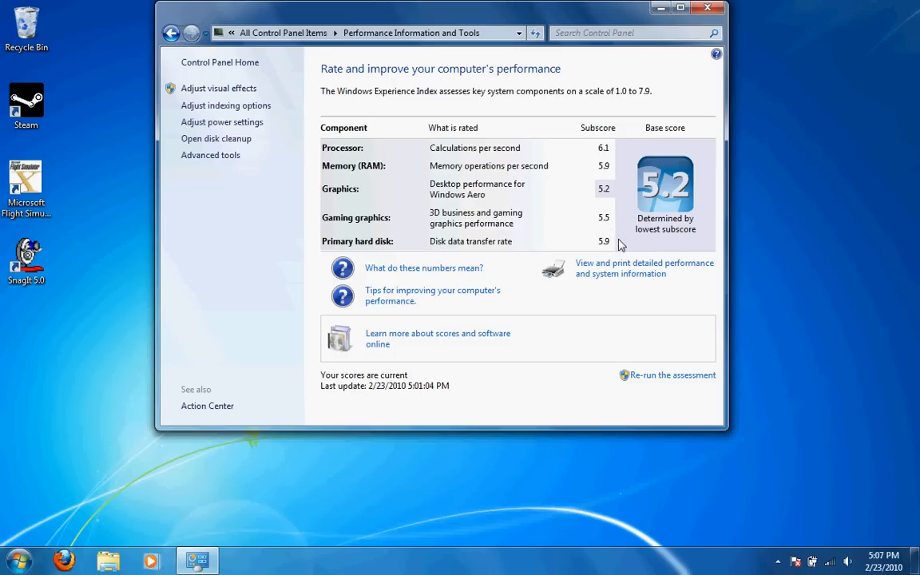
{"action": "mouse_move", "coordinate": [600, 249]}
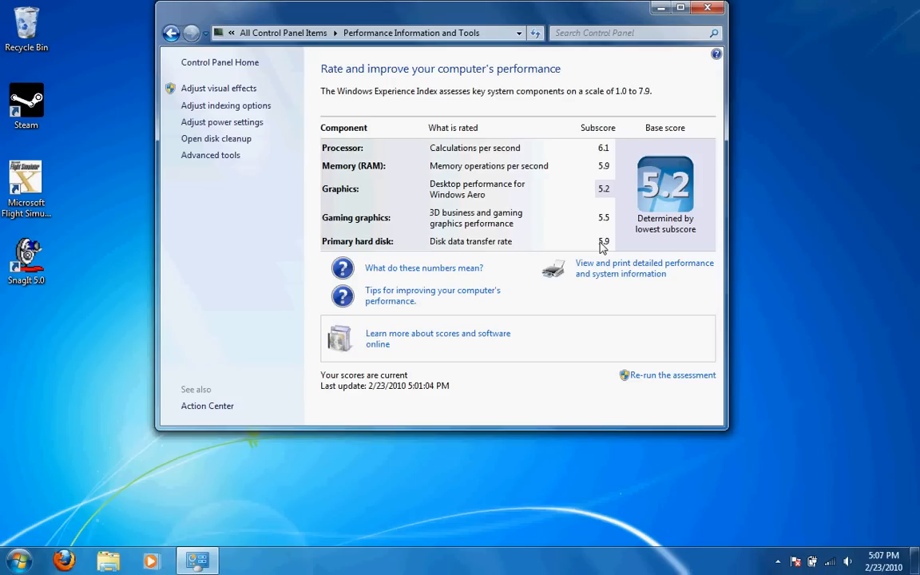
{"action": "mouse_move", "coordinate": [449, 251]}
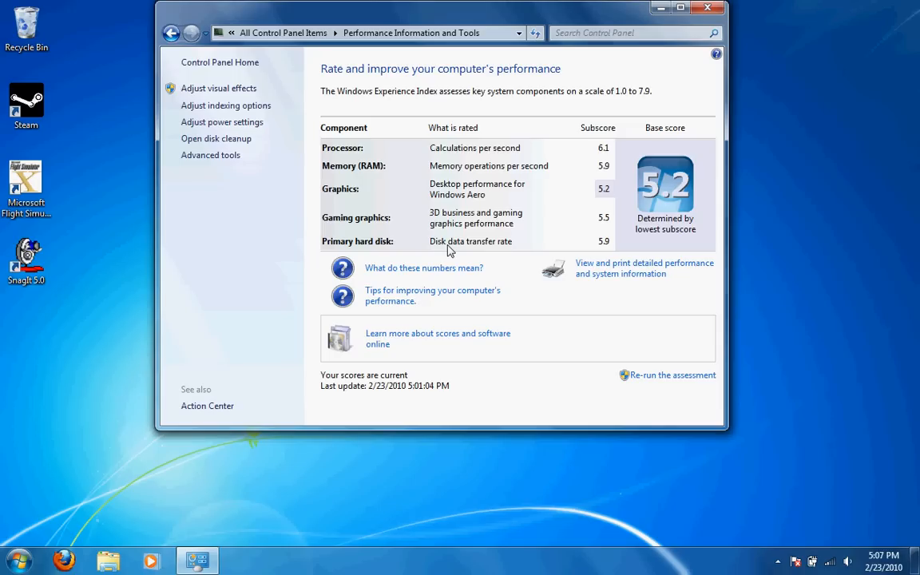
{"action": "mouse_move", "coordinate": [498, 244]}
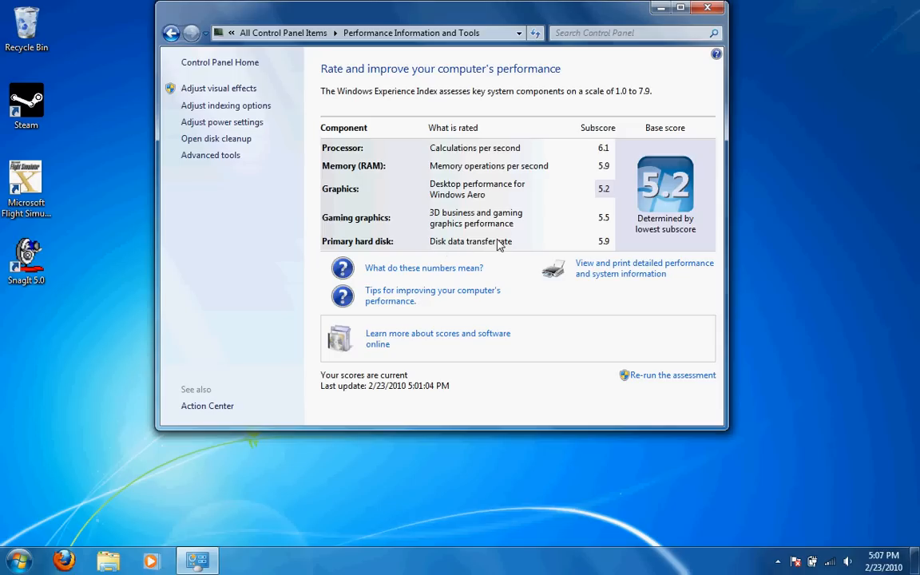
{"action": "mouse_move", "coordinate": [604, 249]}
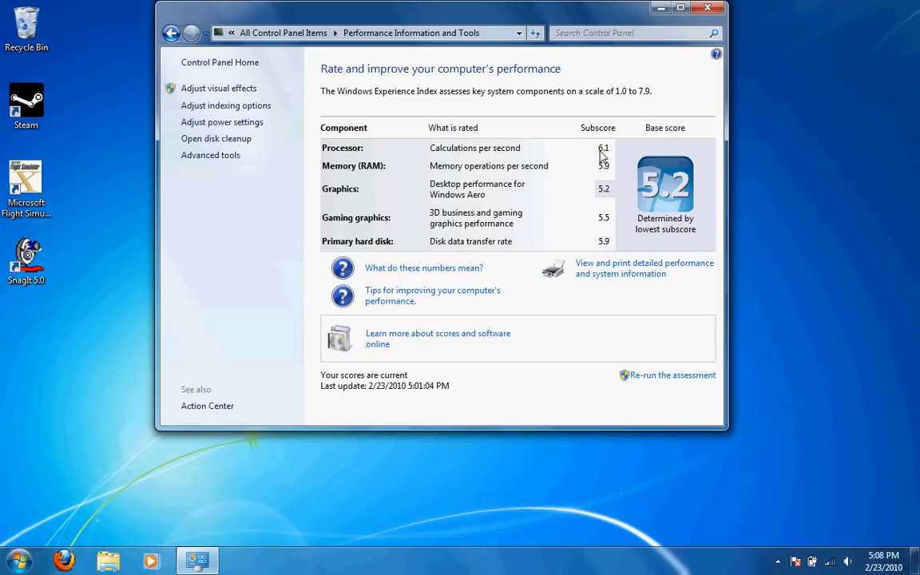
{"action": "mouse_move", "coordinate": [598, 202]}
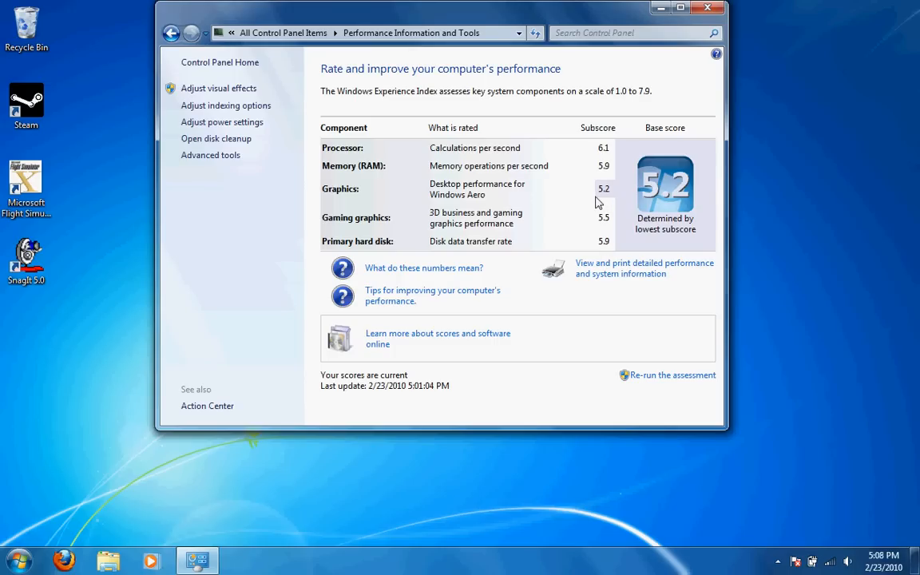